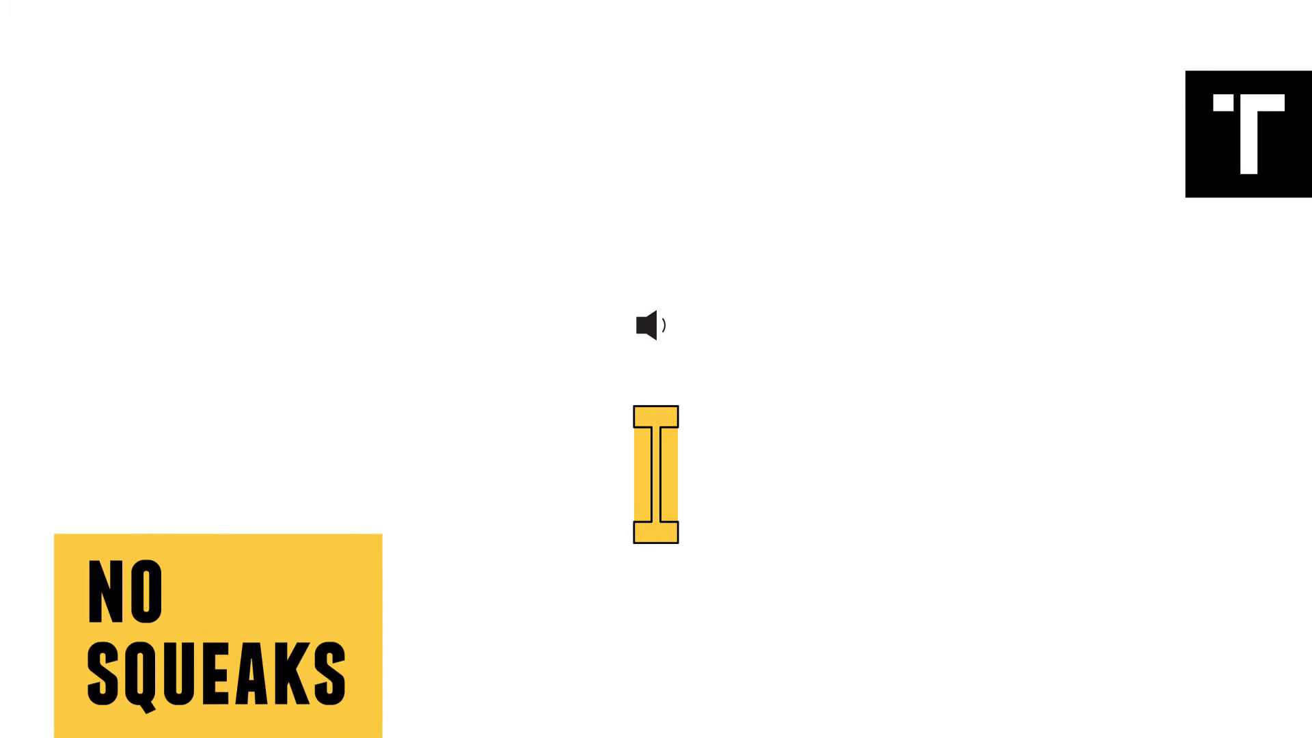
{"action": "left_click", "coordinate": [651, 325]}
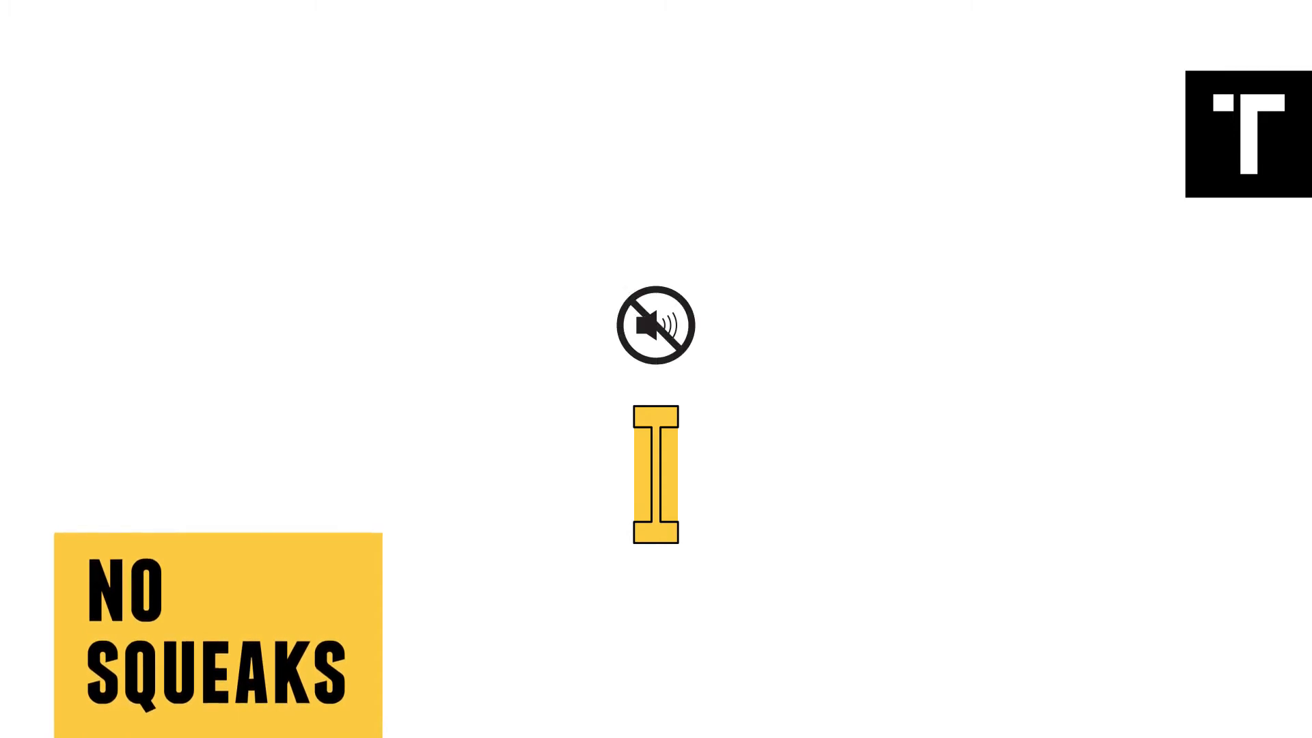